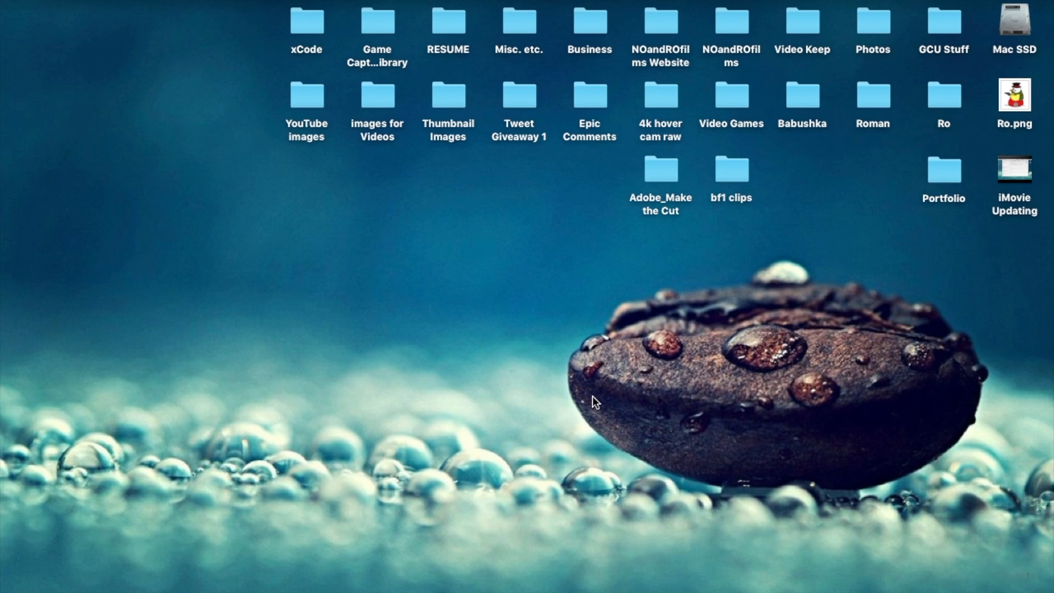
mouse_move(7, 245)
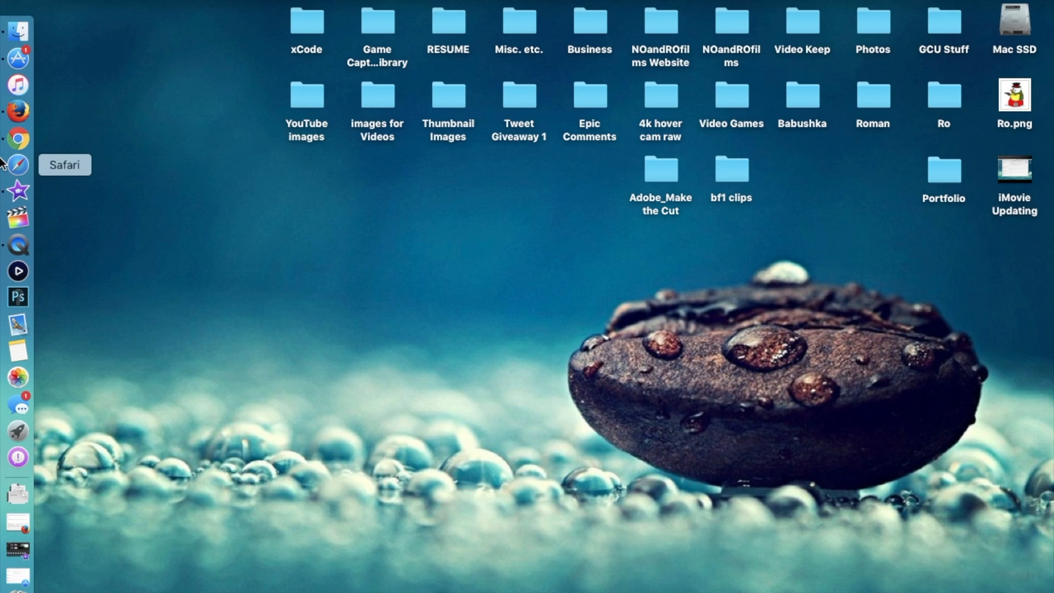
mouse_move(19, 138)
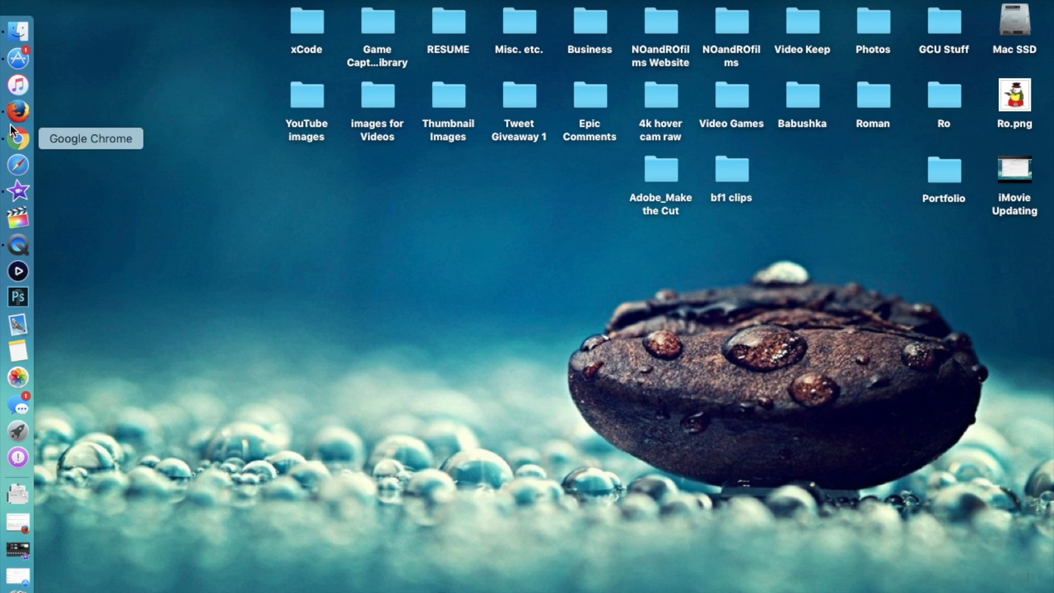
mouse_move(18, 111)
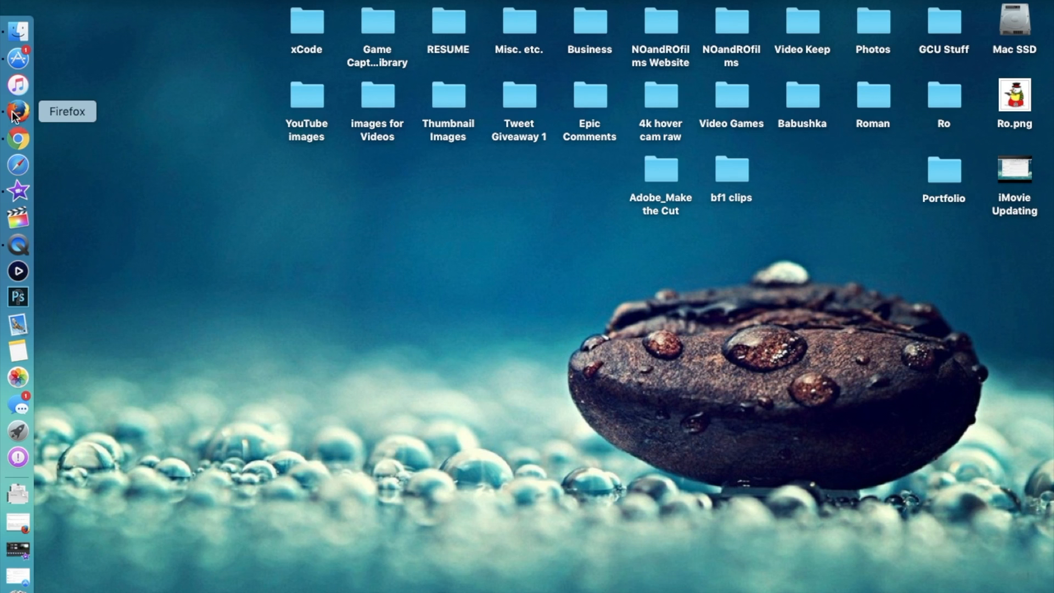
mouse_move(19, 58)
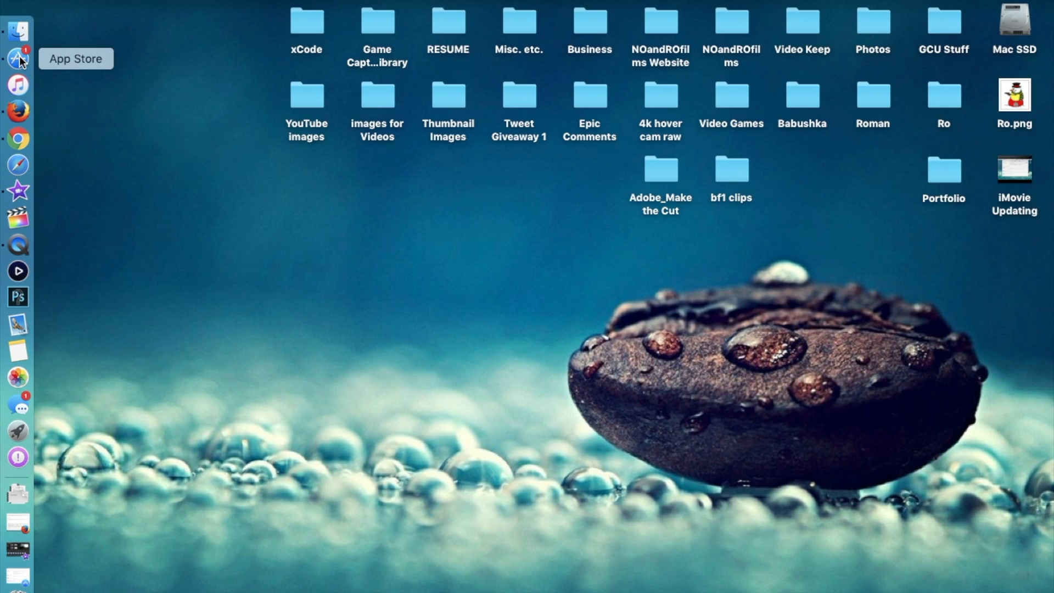
Start the iMovie 10.1.5 update from the Updates list so it shows as waiting.
click(18, 58)
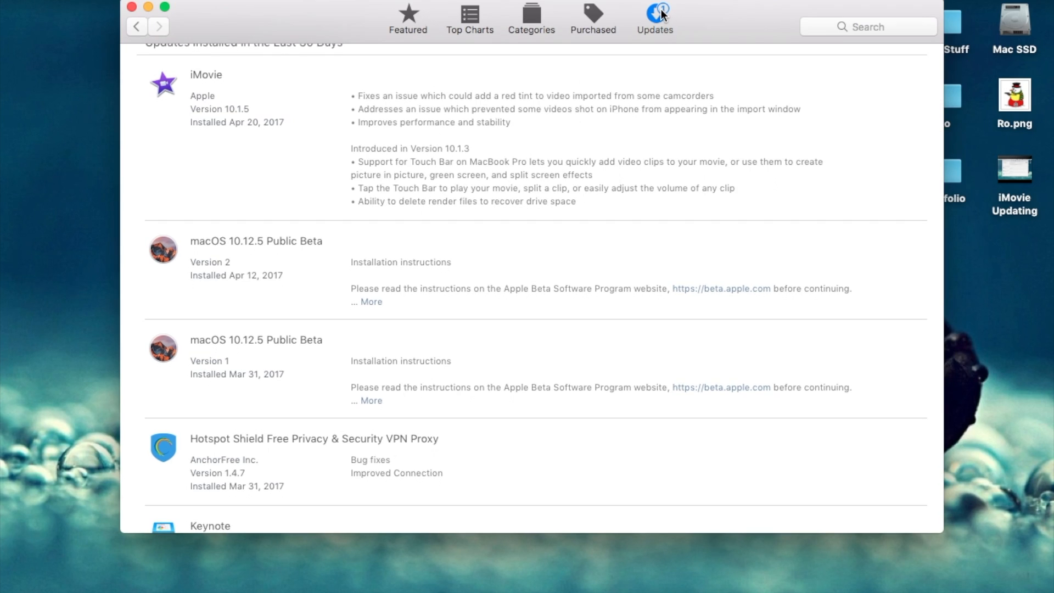
mouse_move(188, 96)
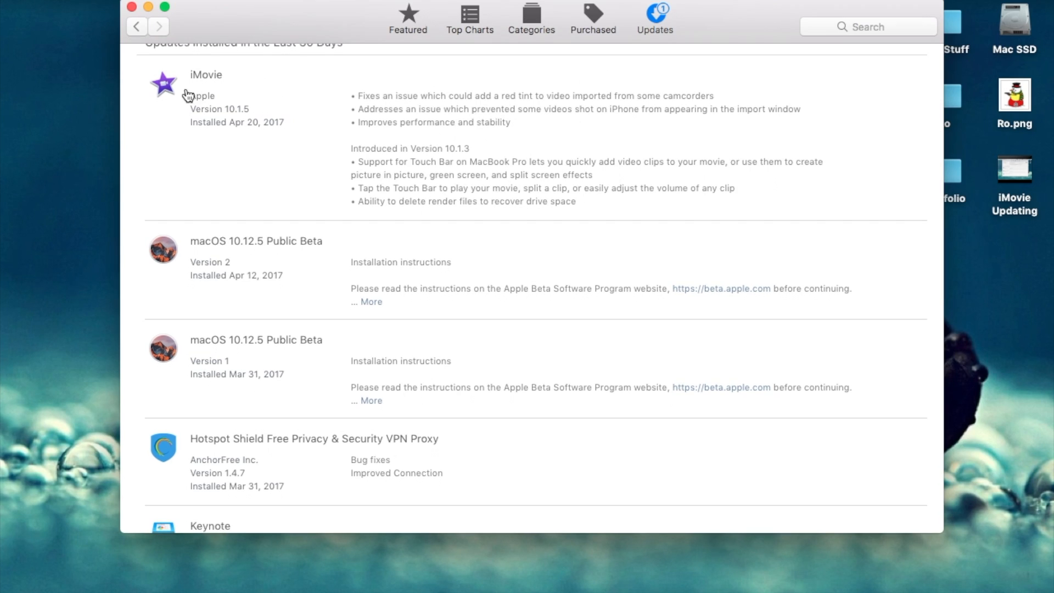
mouse_move(290, 80)
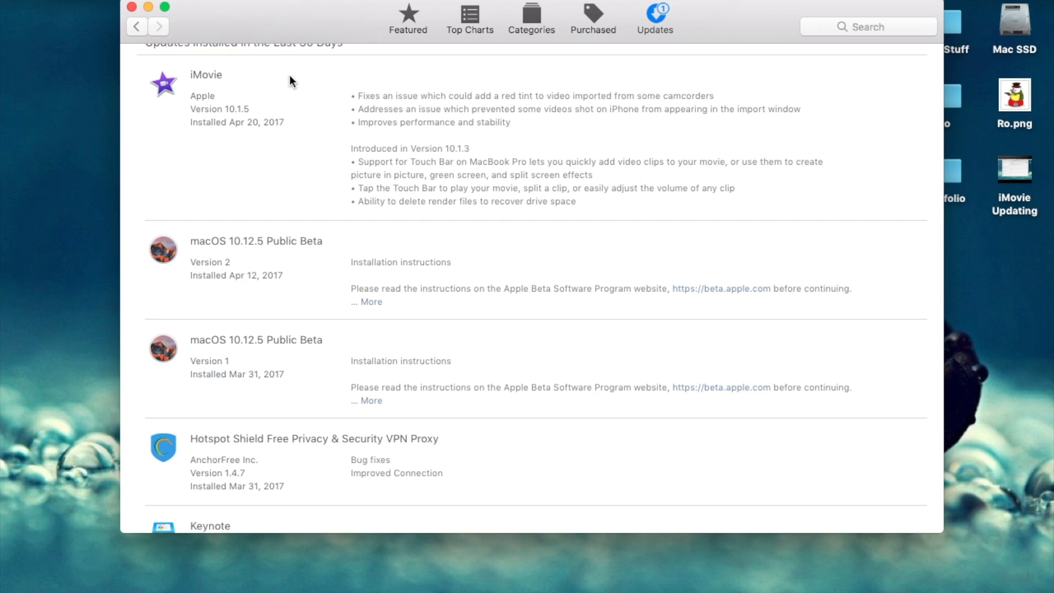
mouse_move(844, 138)
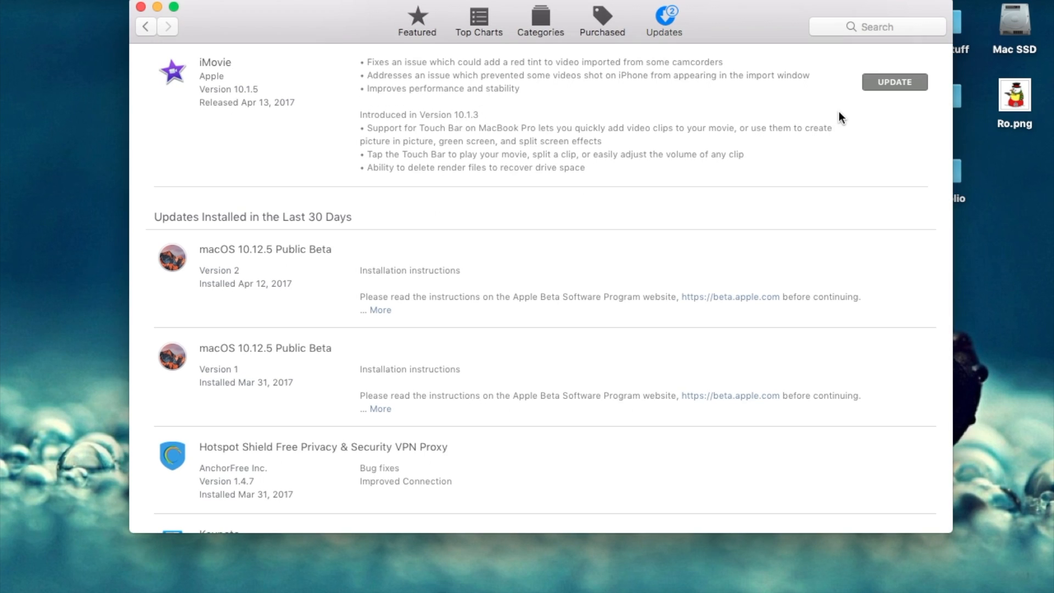
click(895, 81)
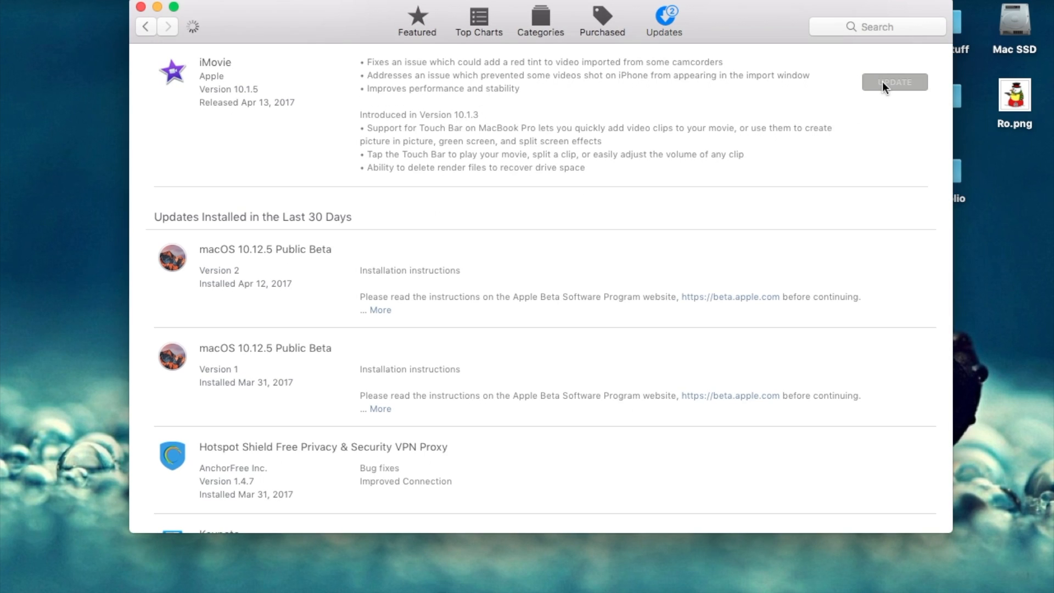
click(894, 82)
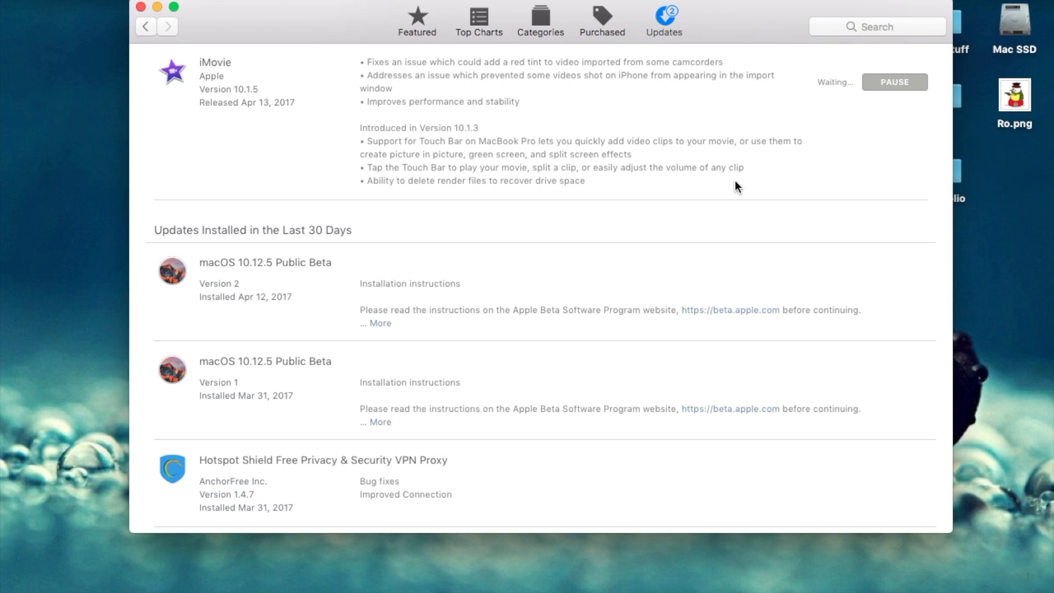
mouse_move(847, 92)
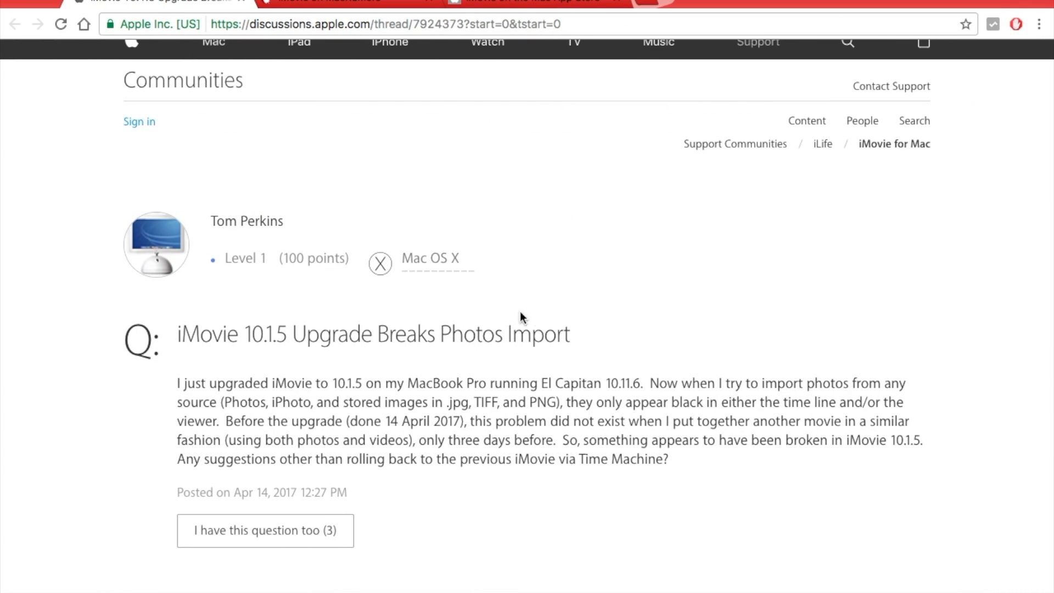
Read through the 'iMovie 10.1.5 Upgrade Breaks Photos Import' thread down to the follow-up reply.
scroll(down, 3)
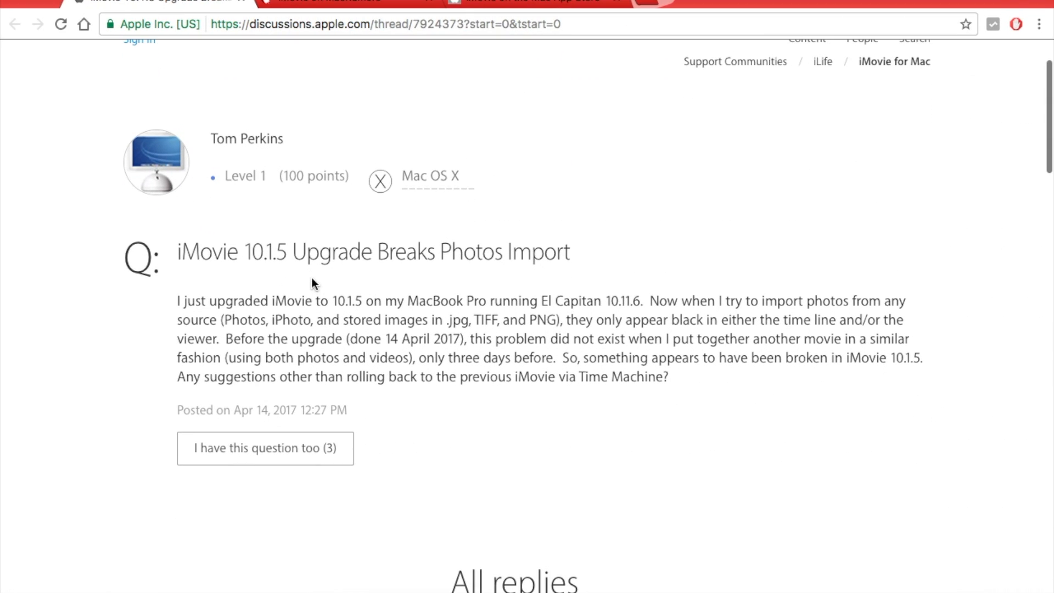
mouse_move(308, 254)
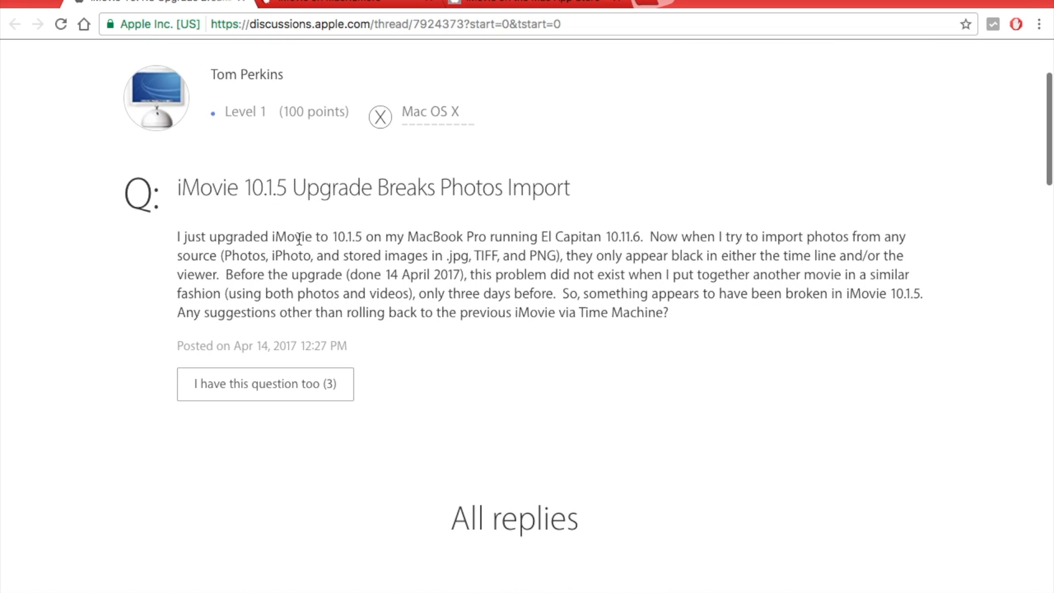
mouse_move(370, 72)
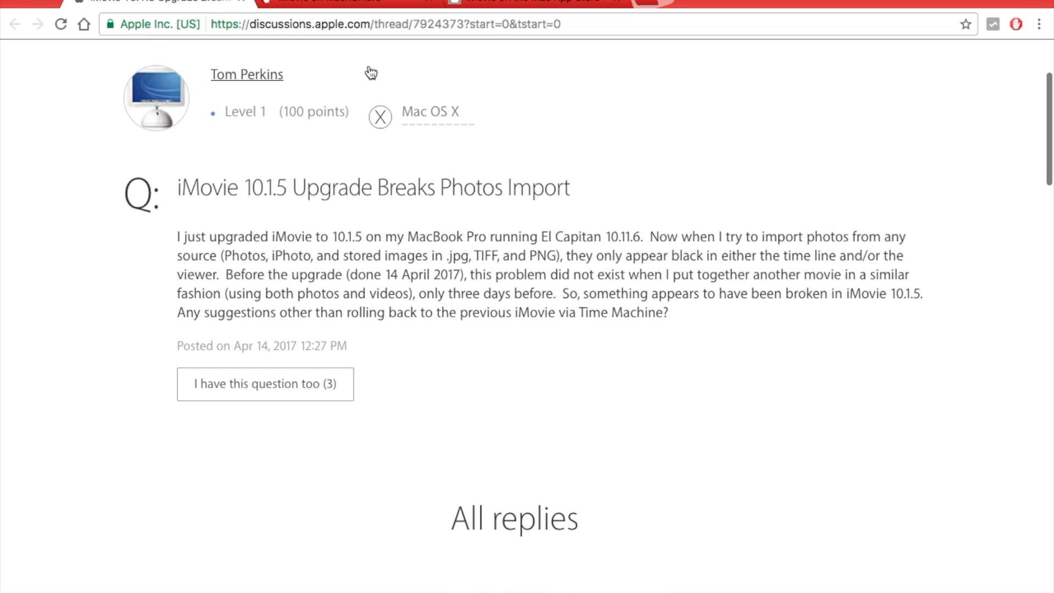
mouse_move(238, 197)
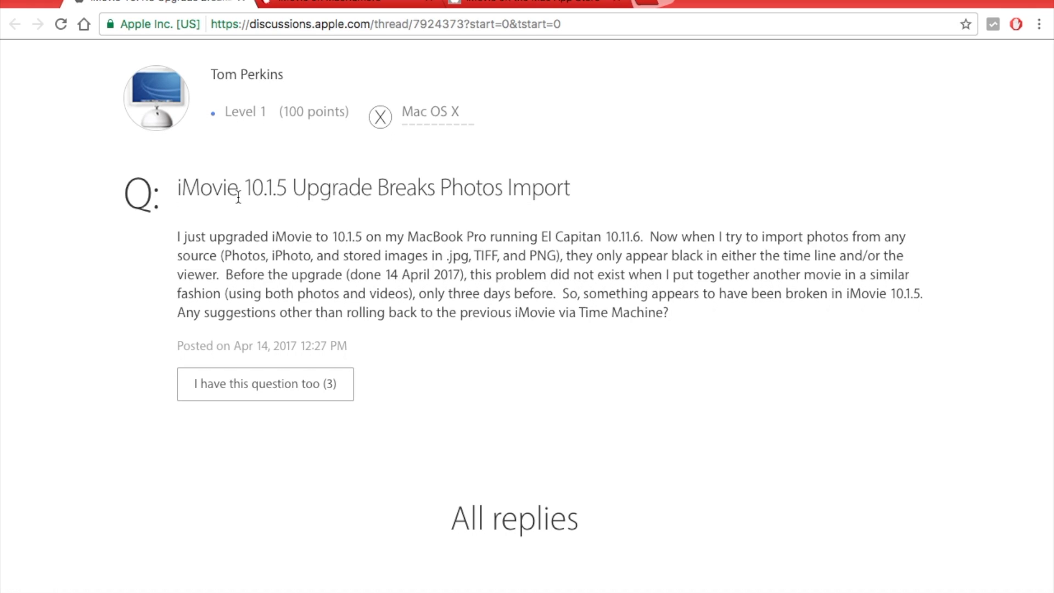
mouse_move(422, 191)
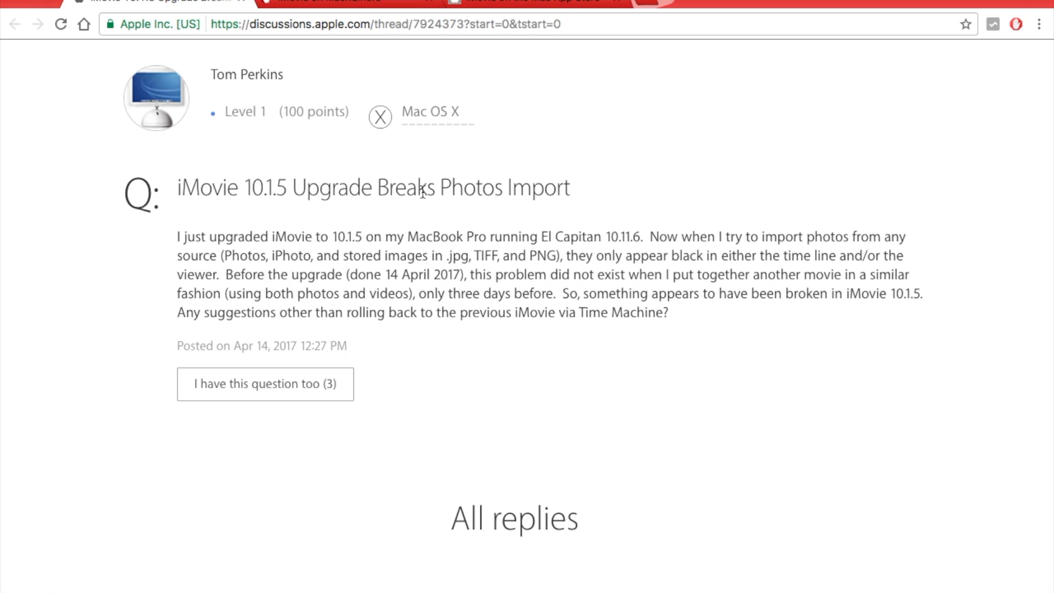
scroll(down, 3)
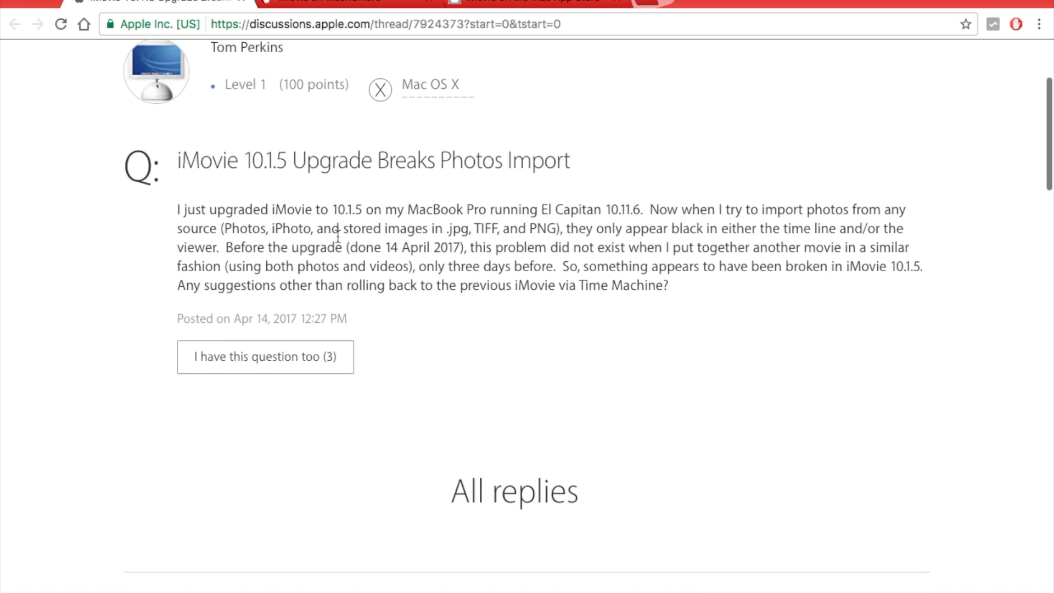
scroll(down, 3)
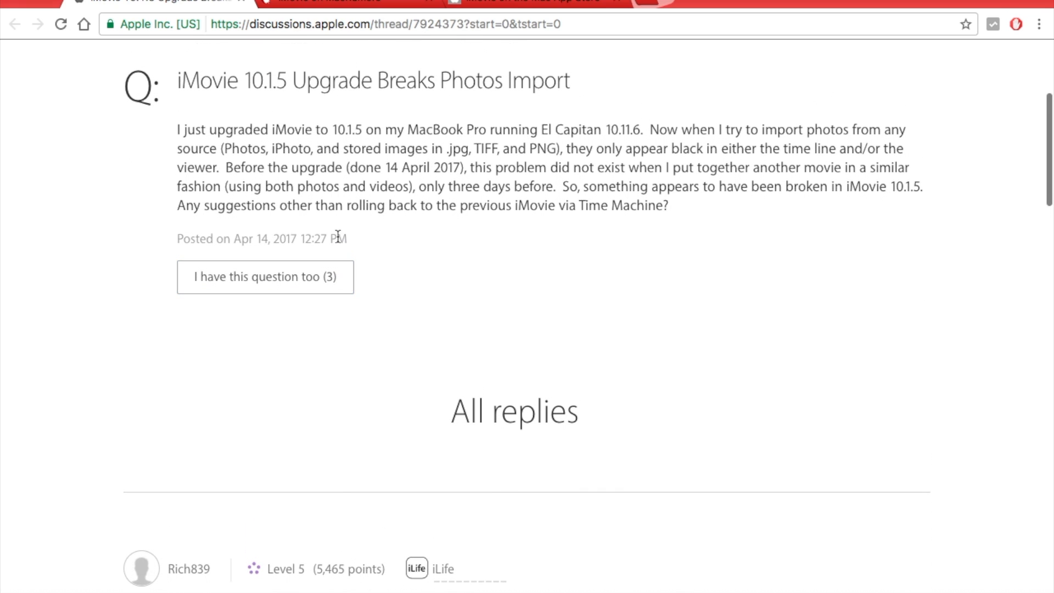
scroll(down, 3)
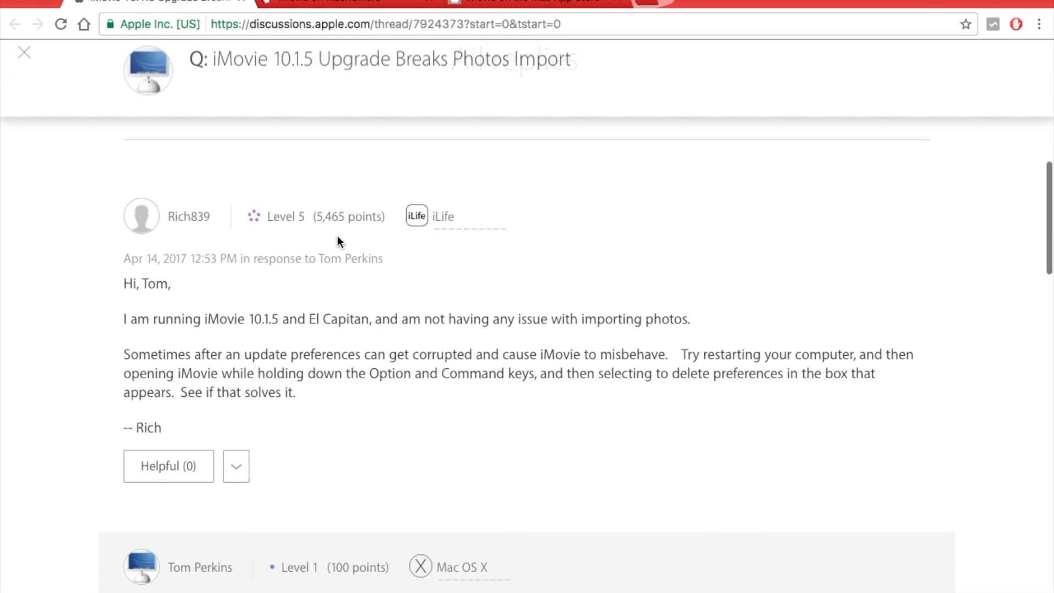
scroll(down, 3)
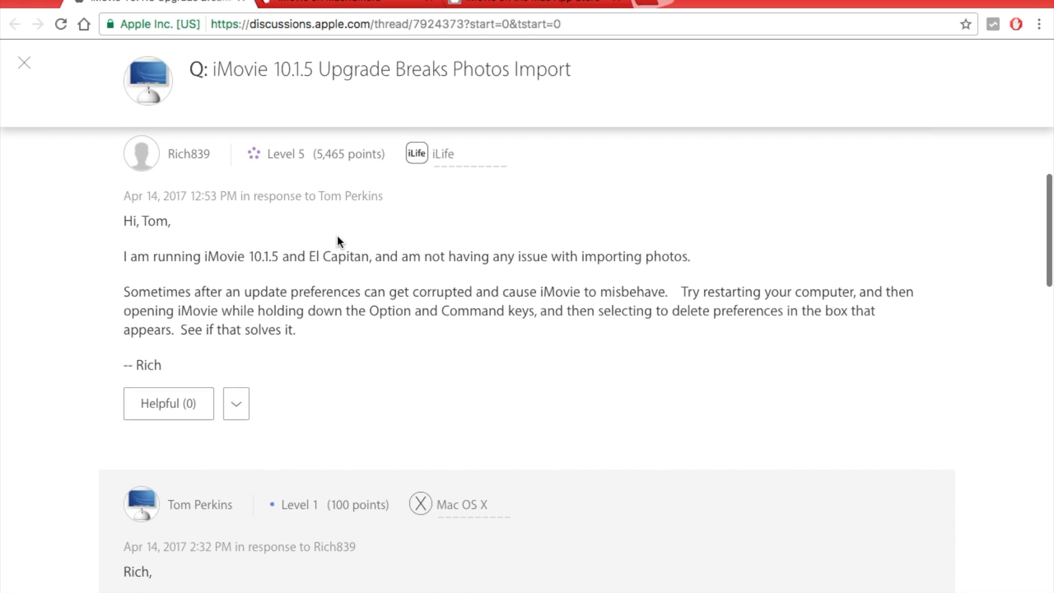
scroll(down, 3)
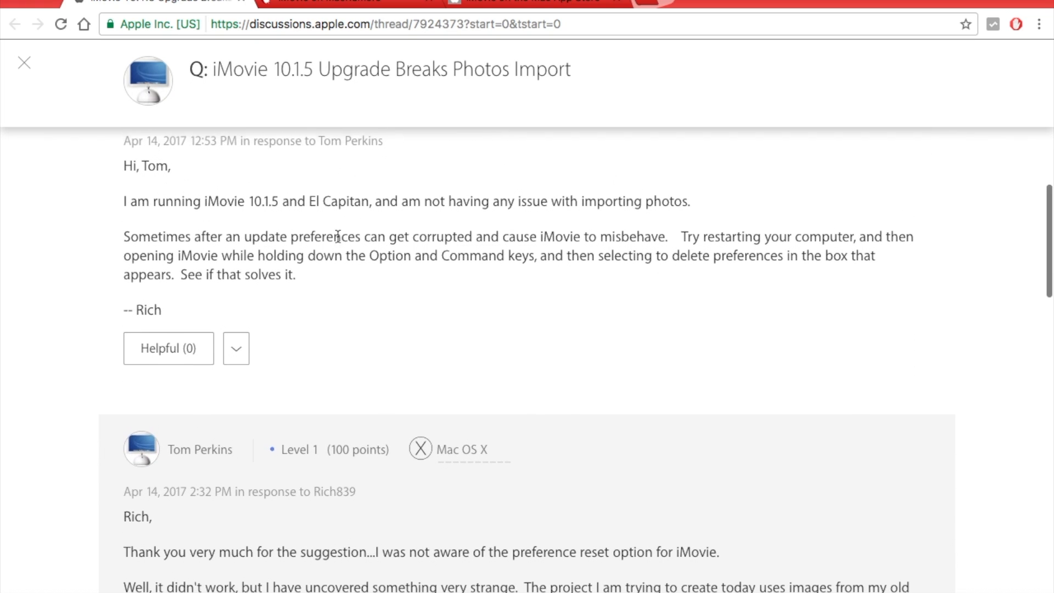
scroll(up, 3)
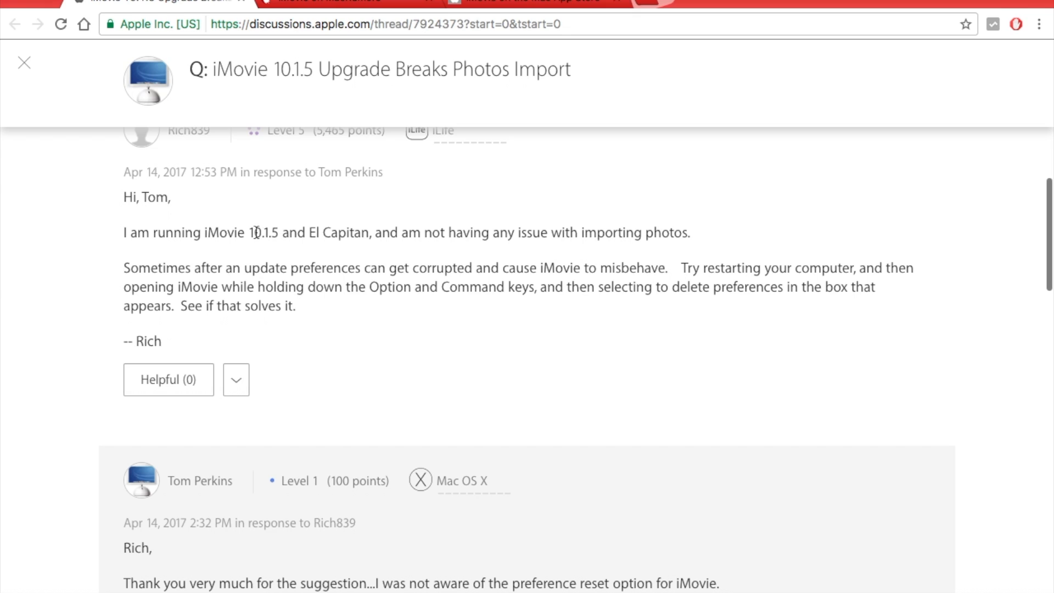
double_click(225, 233)
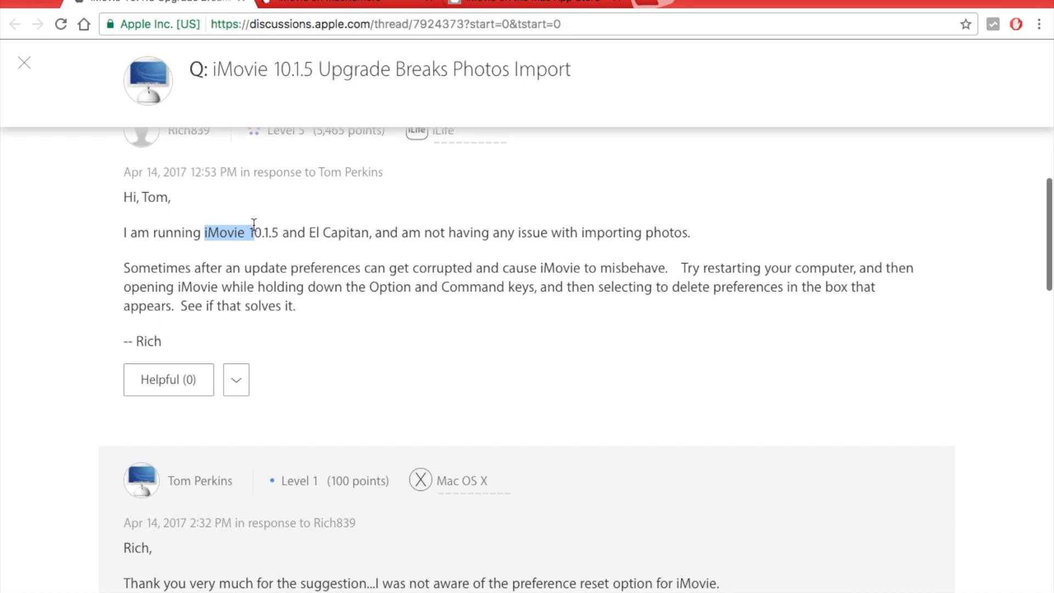
scroll(down, 3)
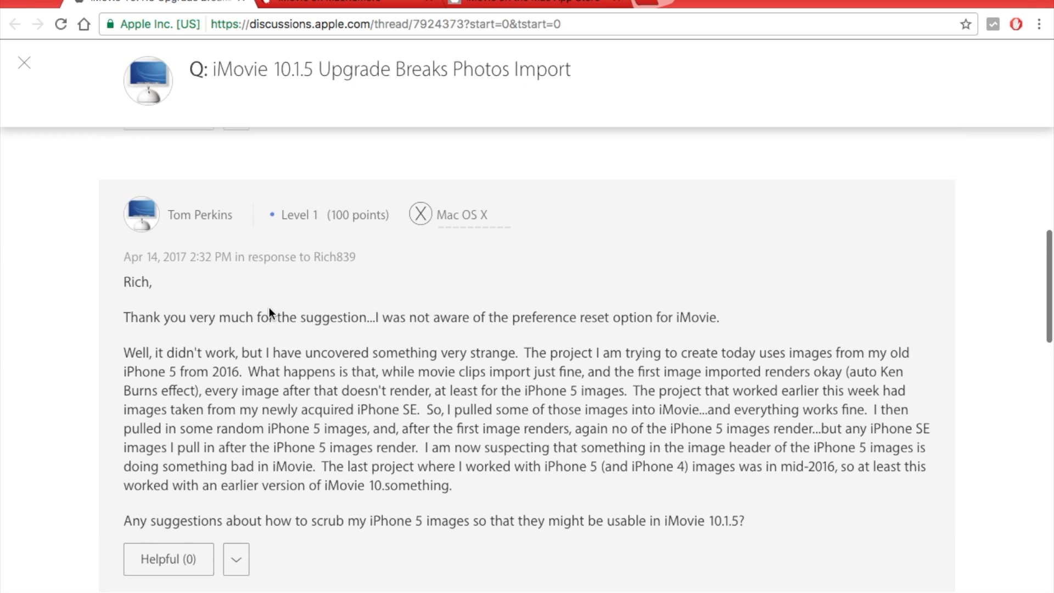
scroll(up, 3)
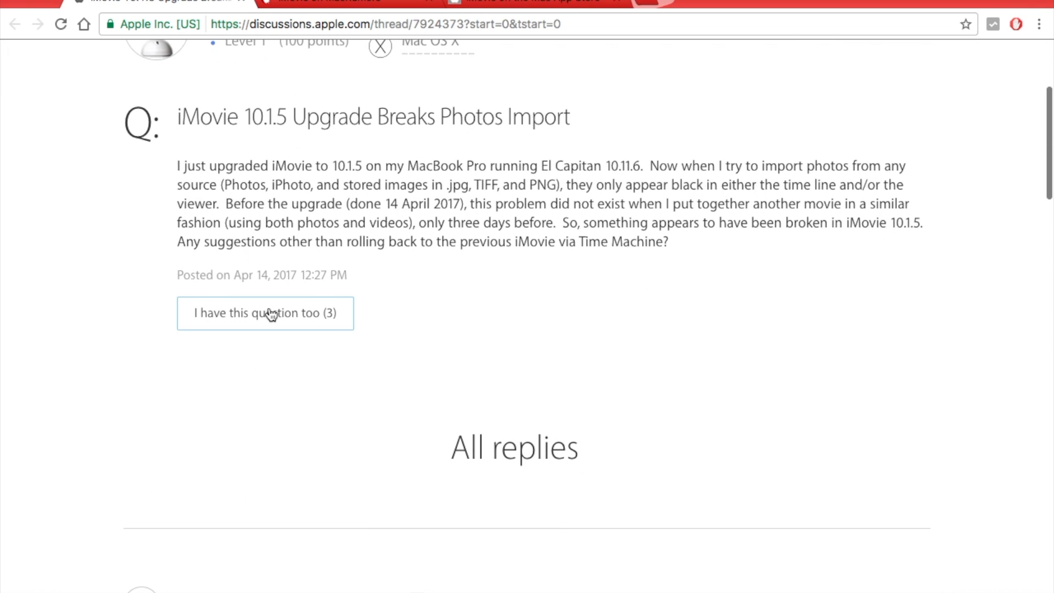
scroll(up, 3)
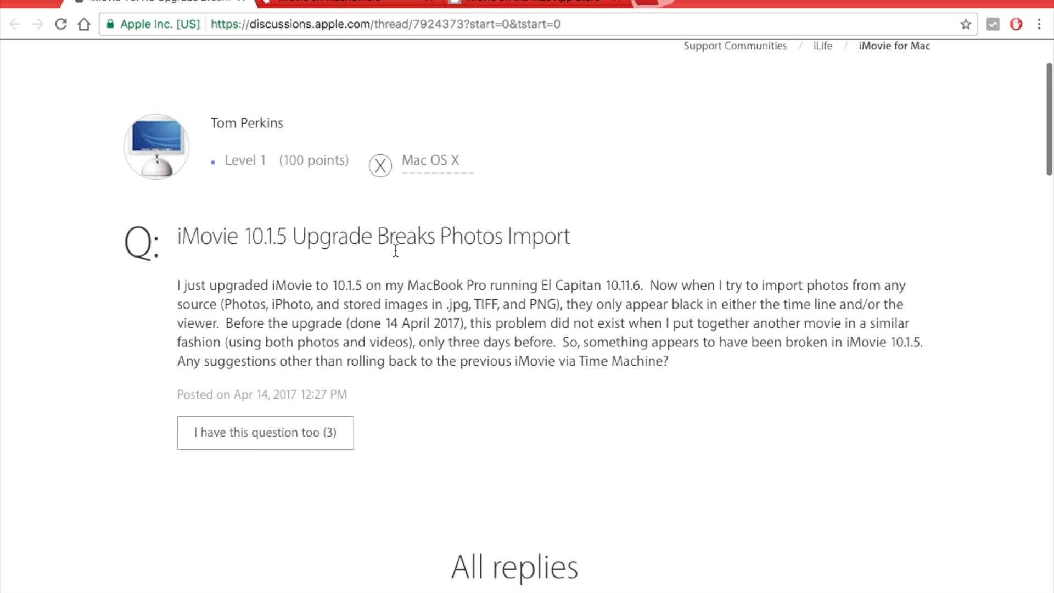
scroll(down, 3)
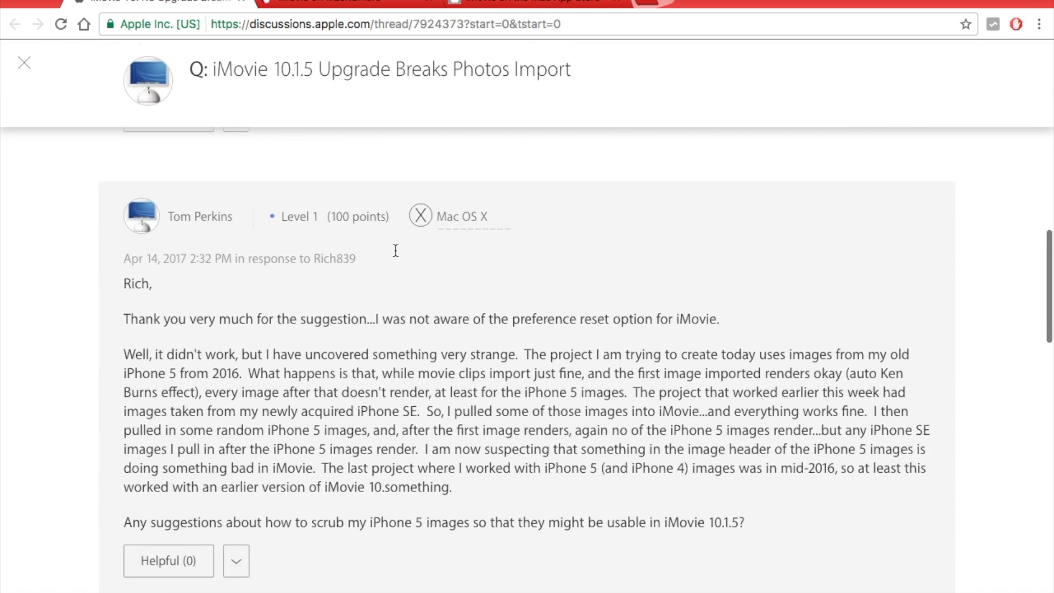
scroll(down, 3)
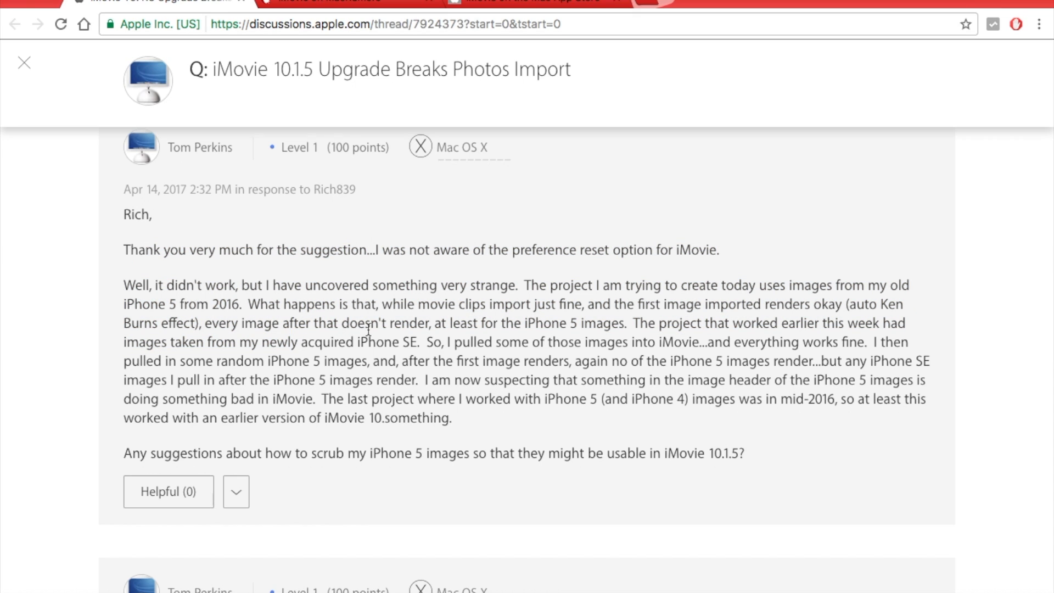
mouse_move(463, 301)
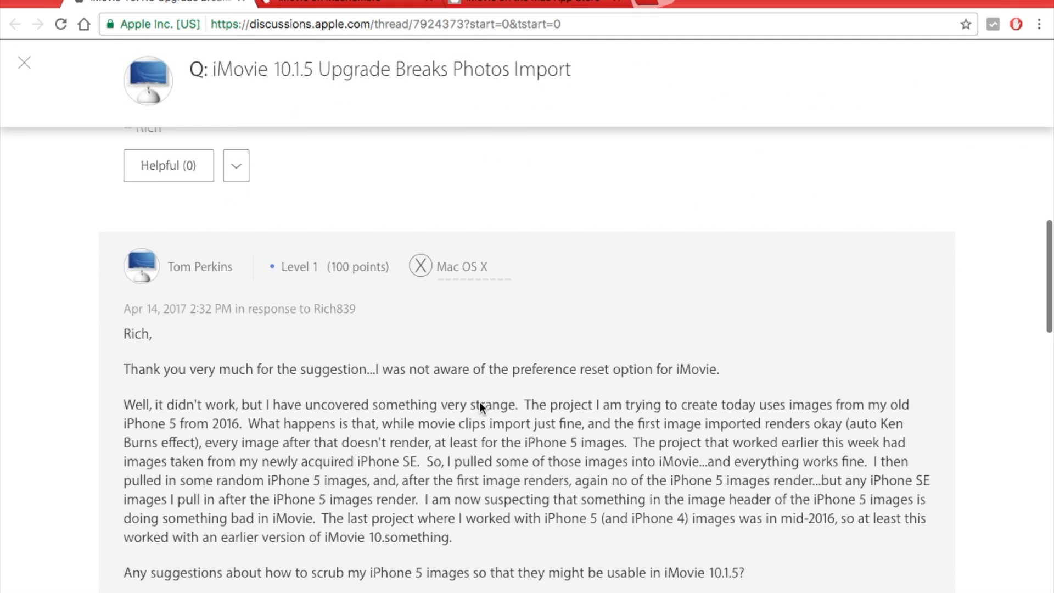
scroll(down, 3)
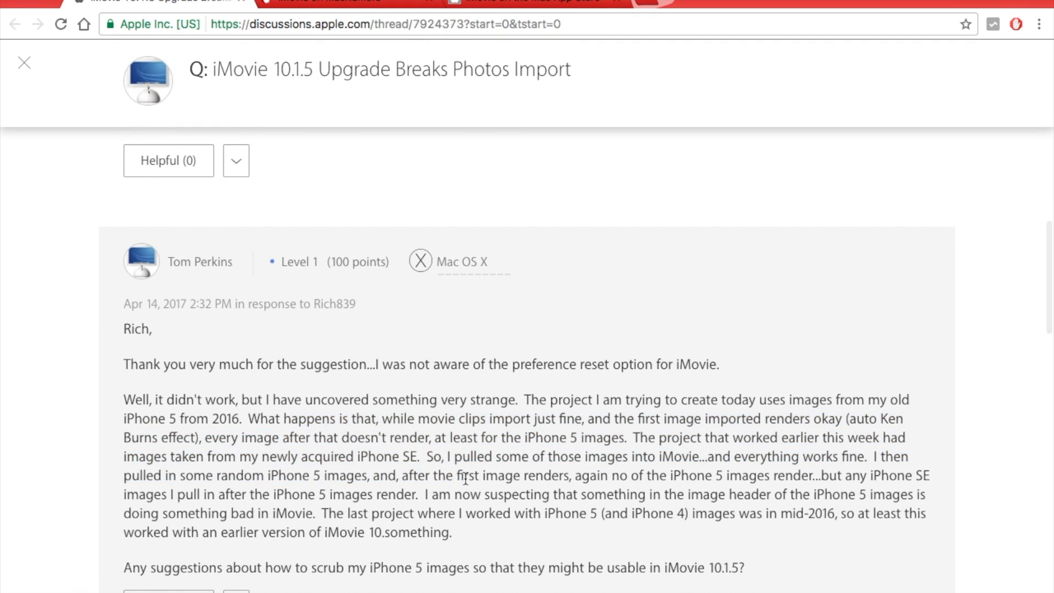
scroll(down, 3)
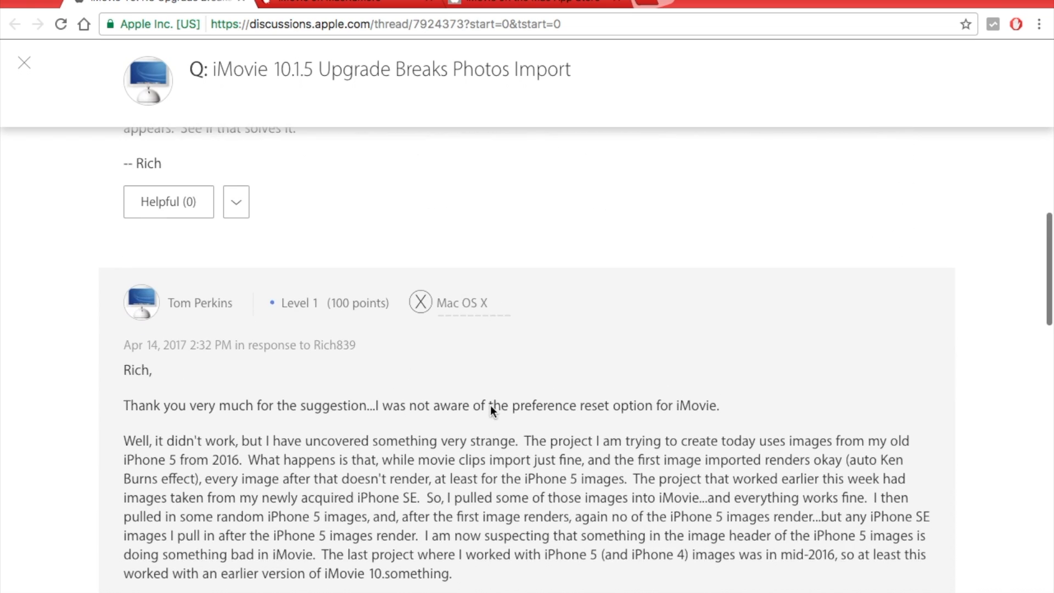
scroll(down, 3)
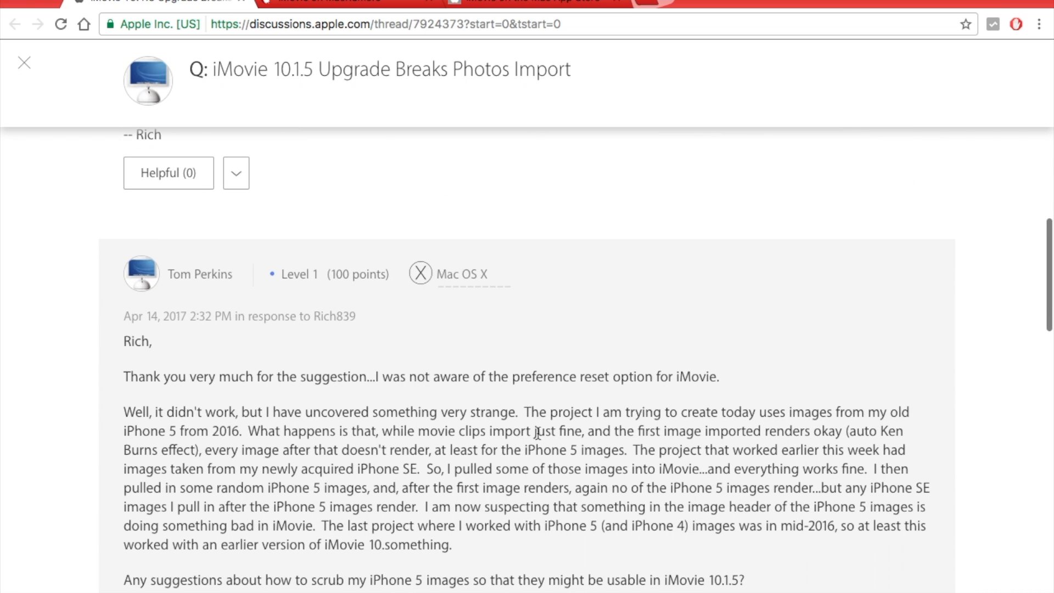
scroll(down, 3)
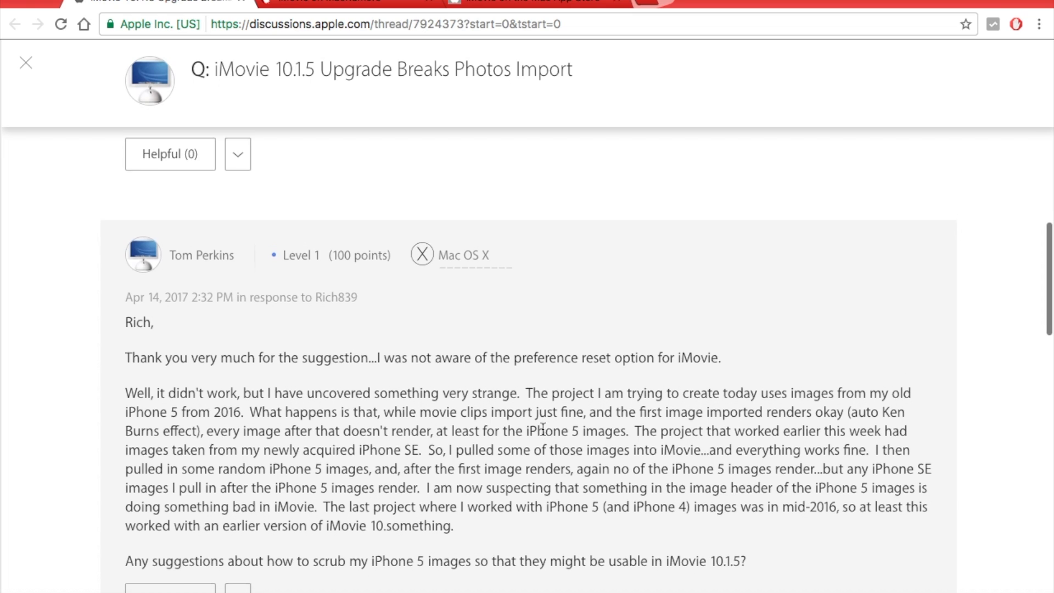
scroll(down, 3)
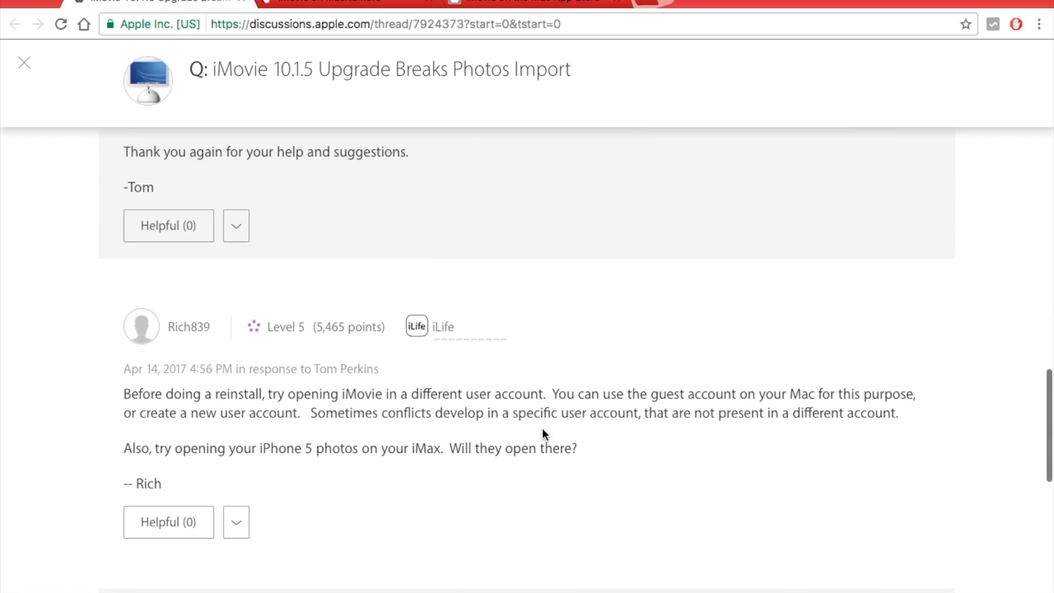
scroll(up, 3)
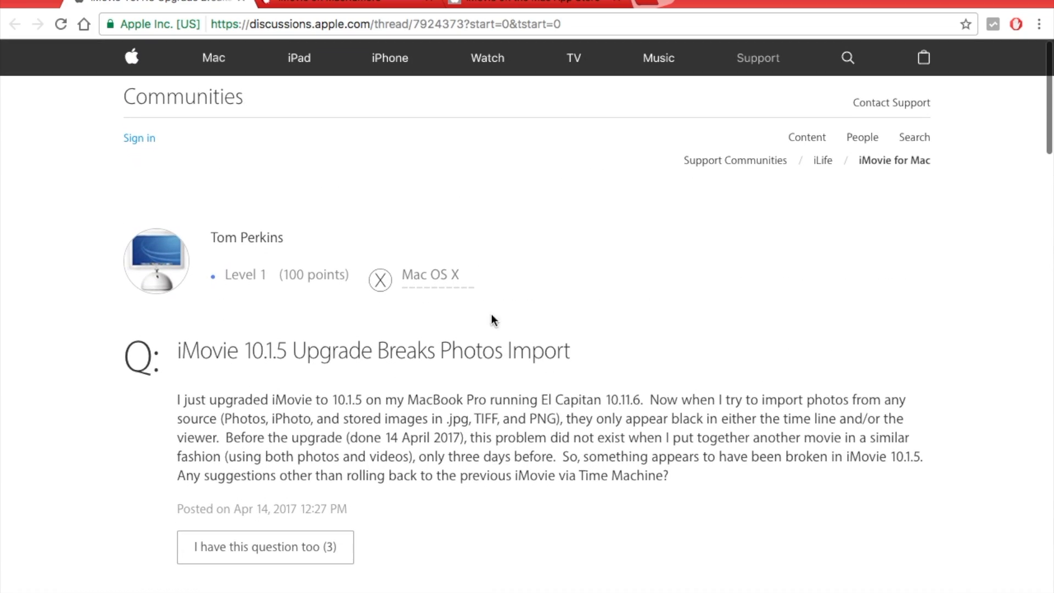
mouse_move(469, 358)
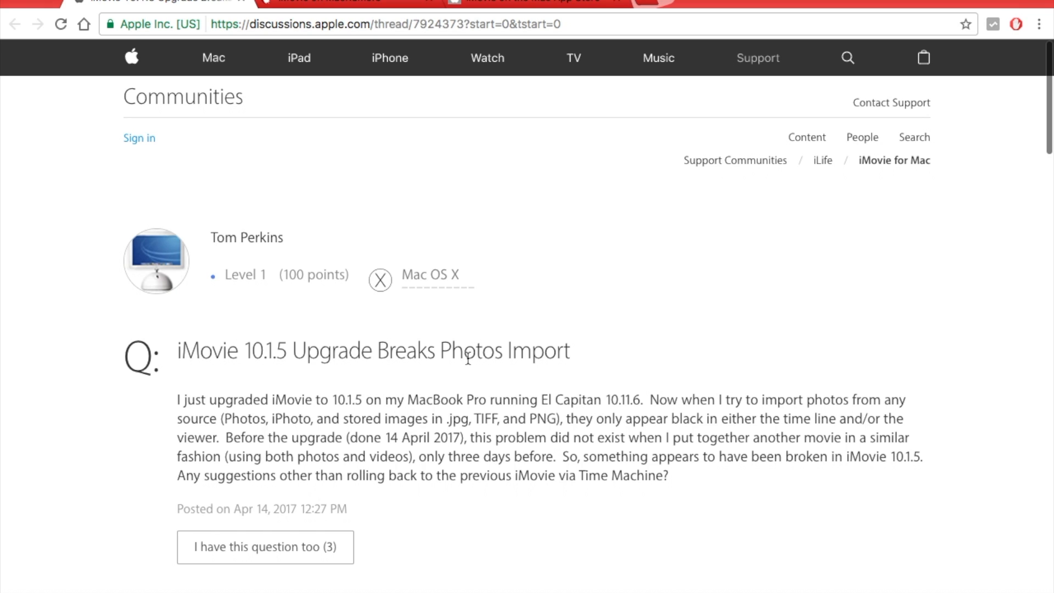
mouse_move(469, 40)
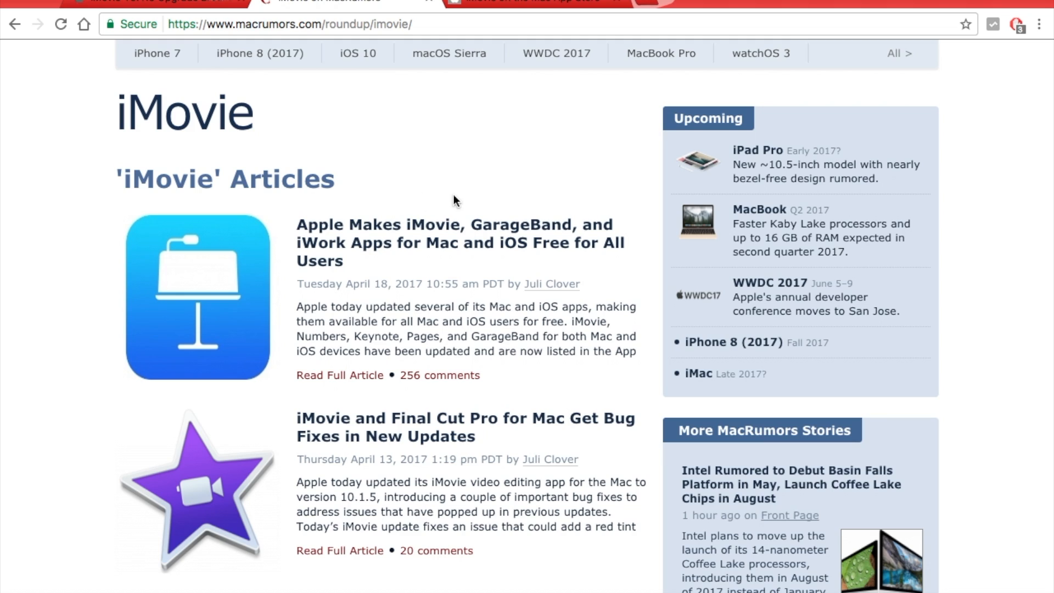
mouse_move(513, 160)
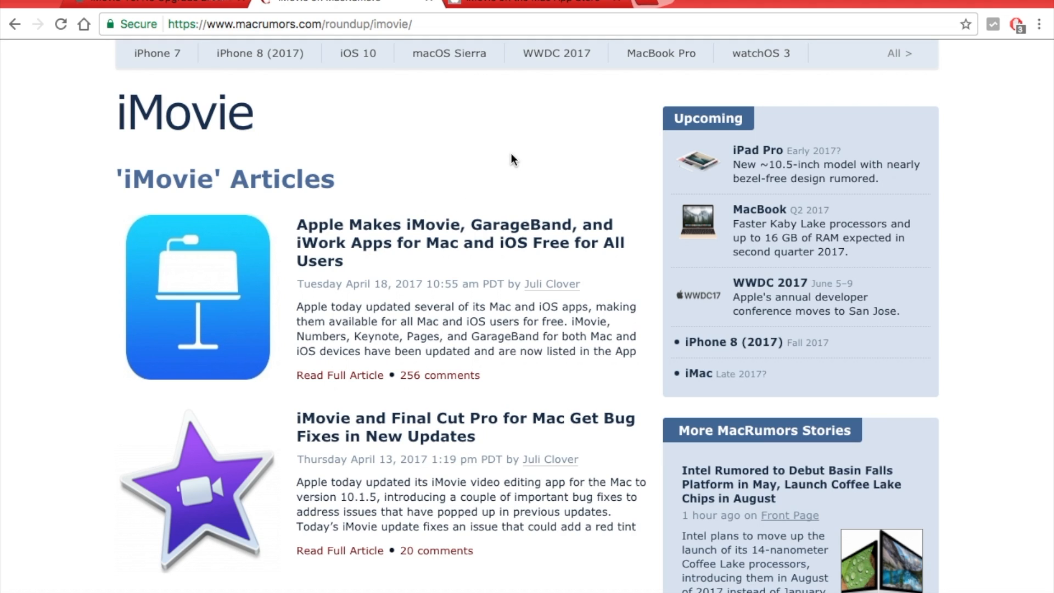
Scroll the MacRumors iMovie roundup articles page back toward the top.
scroll(up, 3)
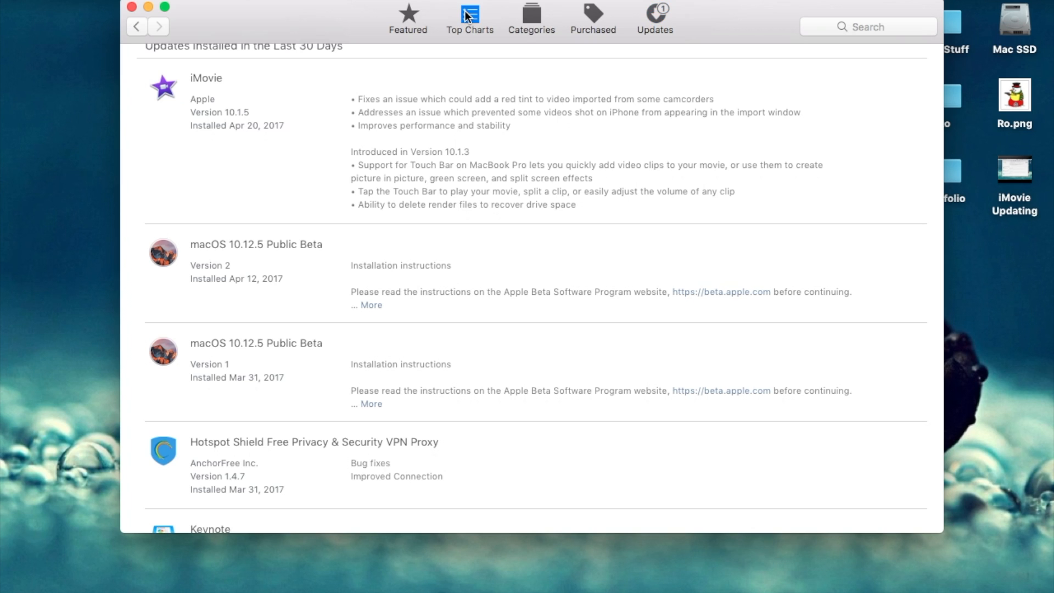
Browse from the GarageBand page to Apple's developer apps grid with iMovie, Pages and Numbers.
click(469, 16)
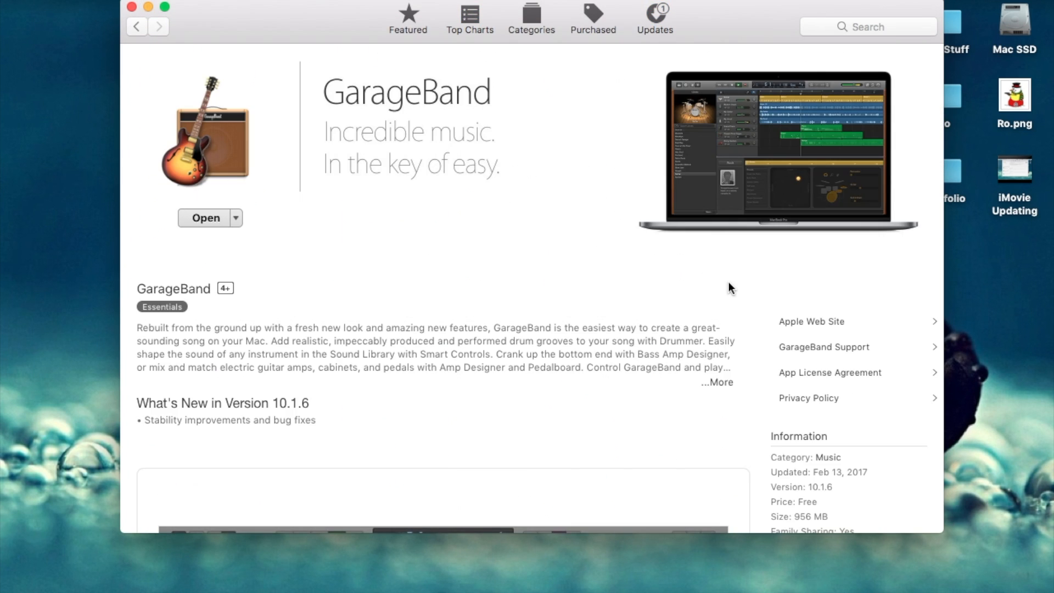
scroll(down, 3)
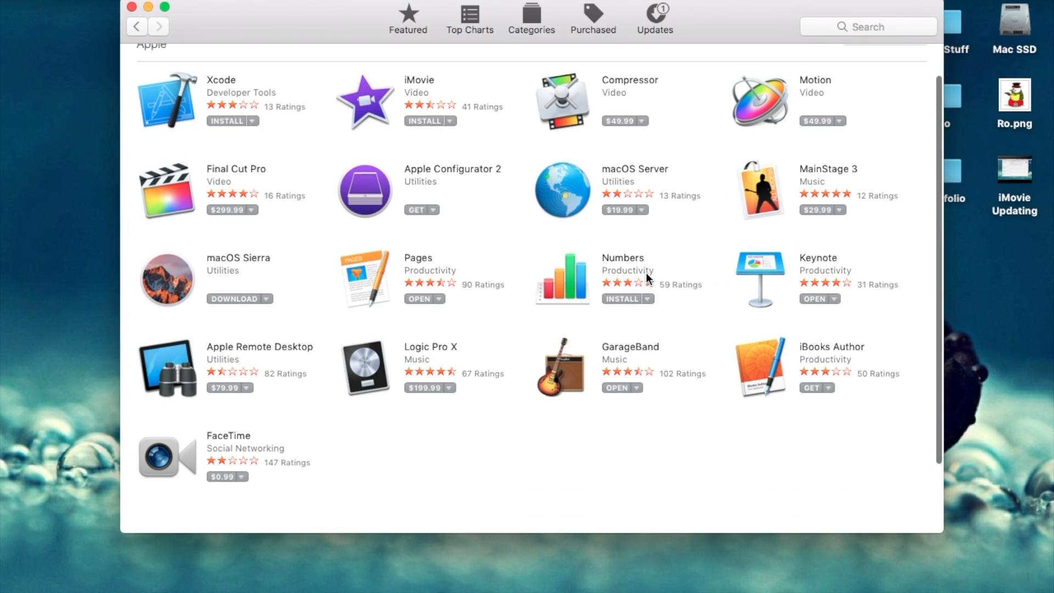
scroll(up, 3)
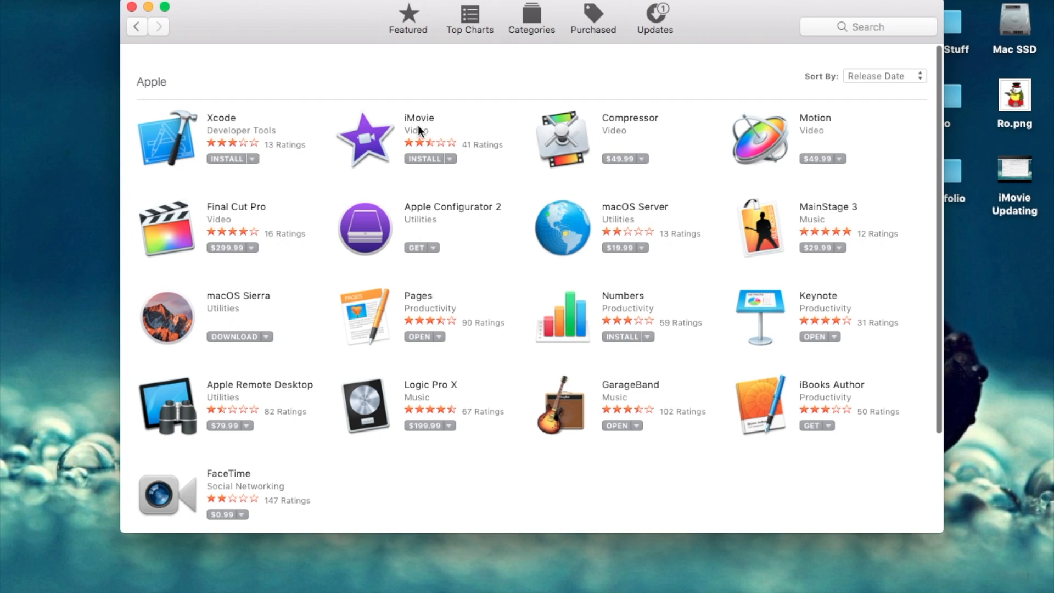
mouse_move(633, 301)
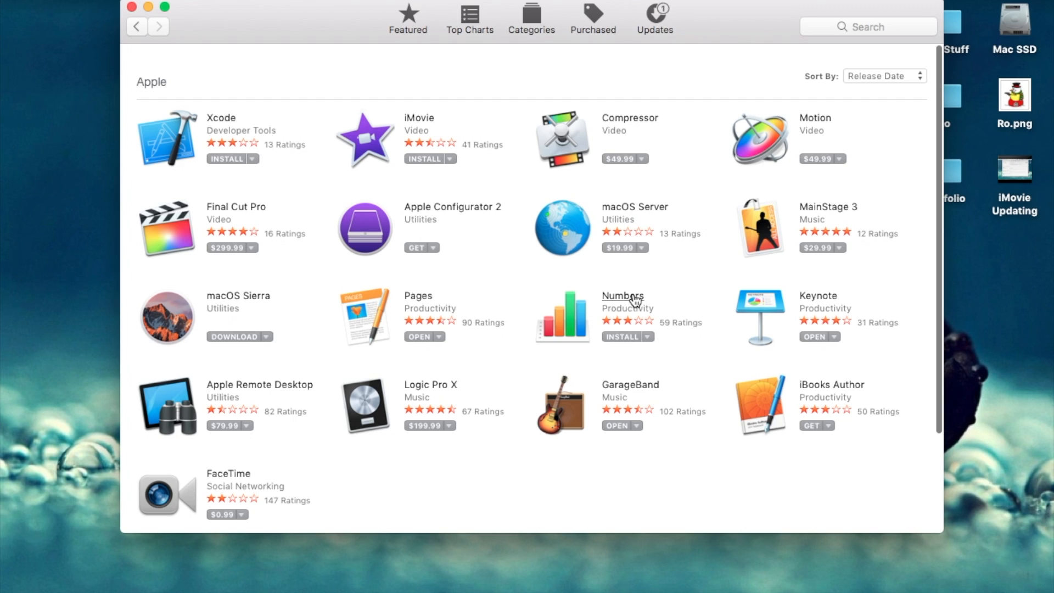
mouse_move(264, 358)
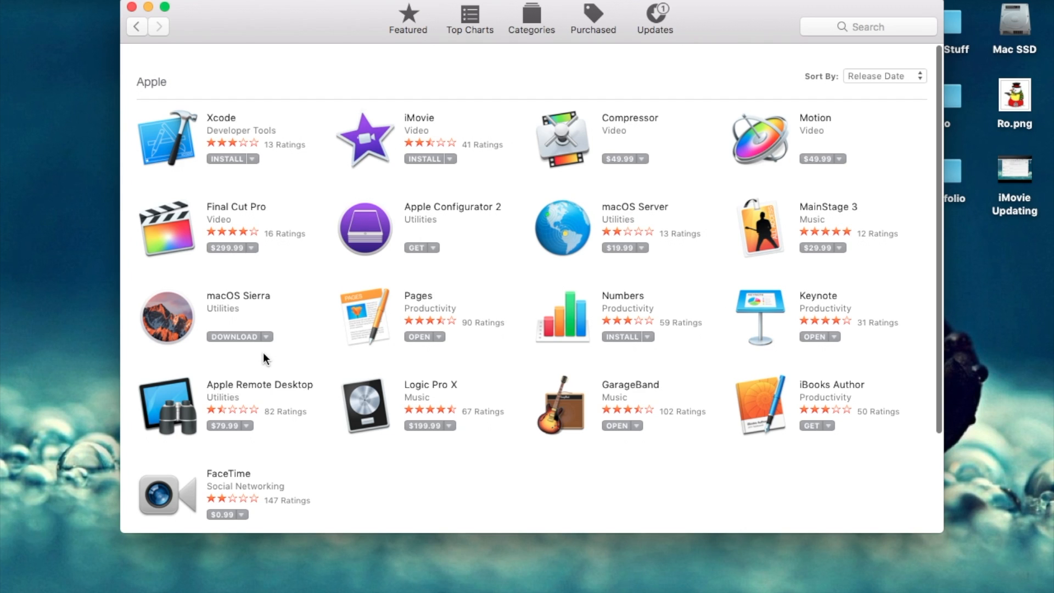
mouse_move(193, 217)
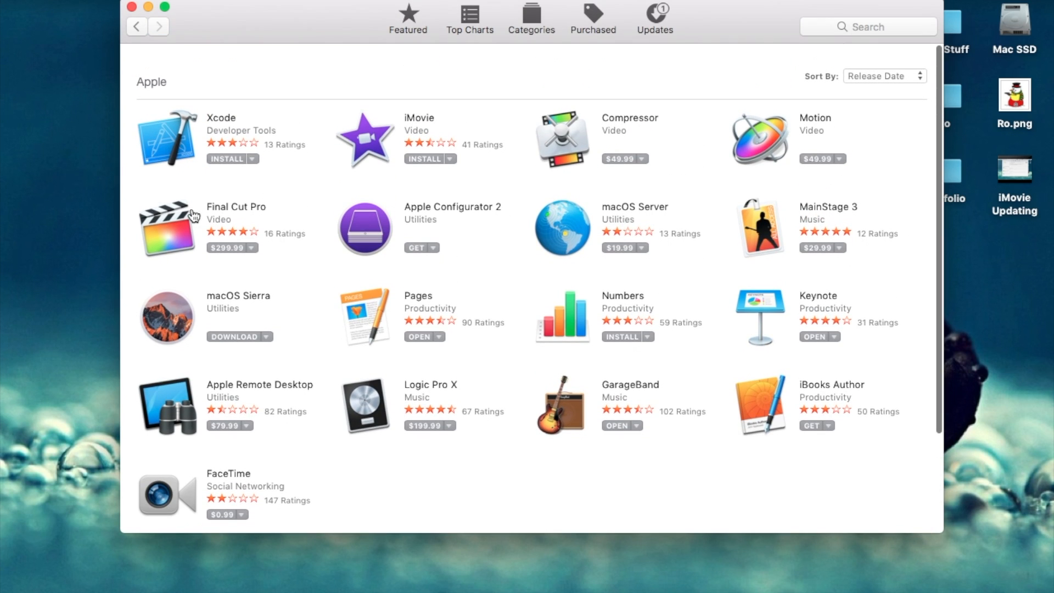
mouse_move(716, 171)
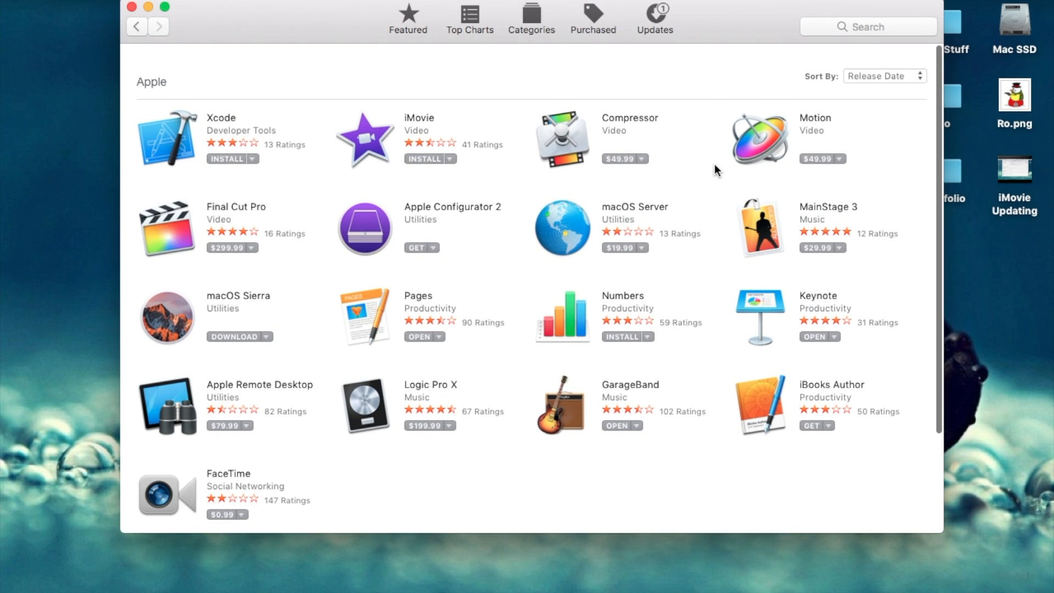